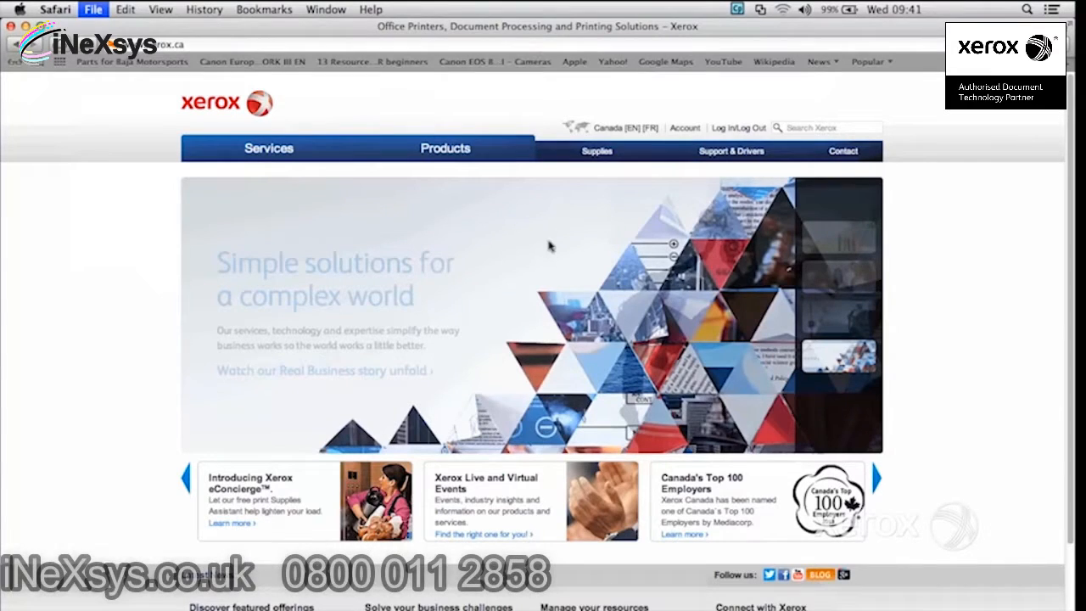
Open the print options section list to reach Xerox Features Paper/Output.
click(660, 260)
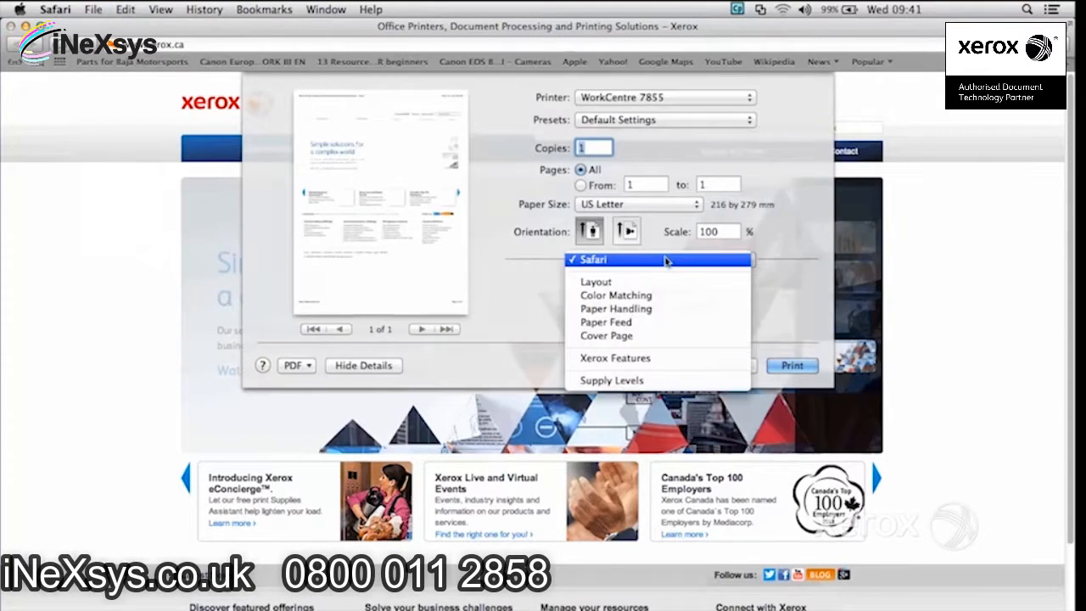
mouse_move(674, 332)
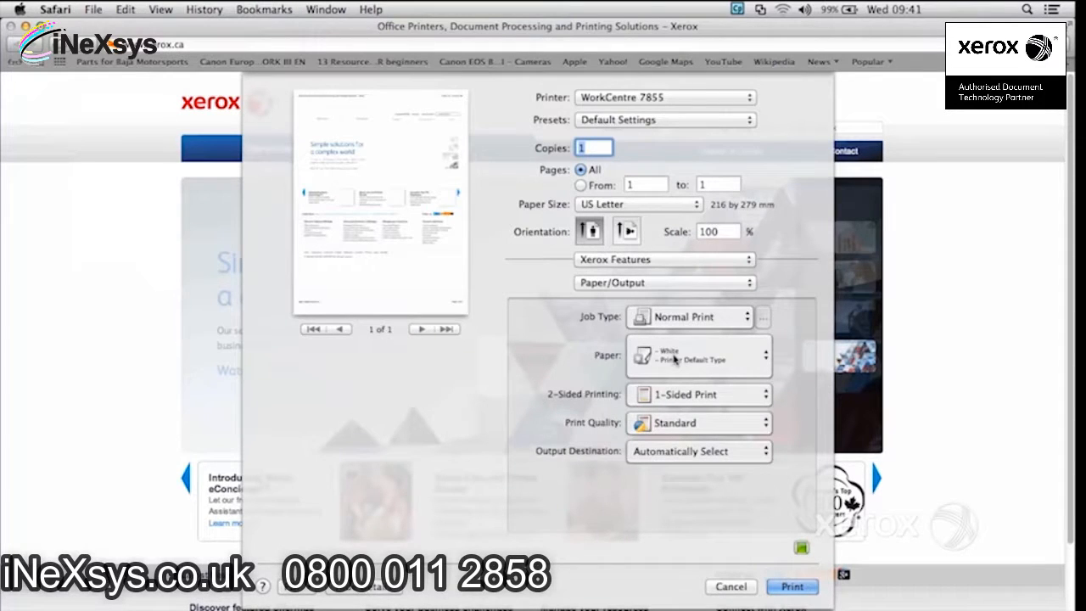
Choose Labels as the paper type, triggering the offset and output conflict warning.
click(696, 356)
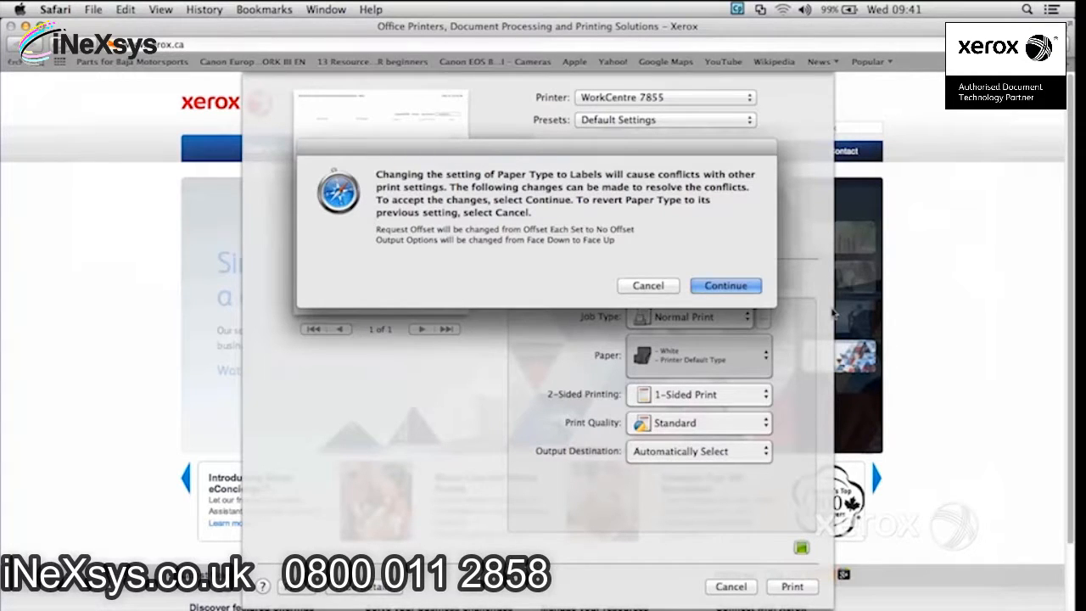
mouse_move(827, 312)
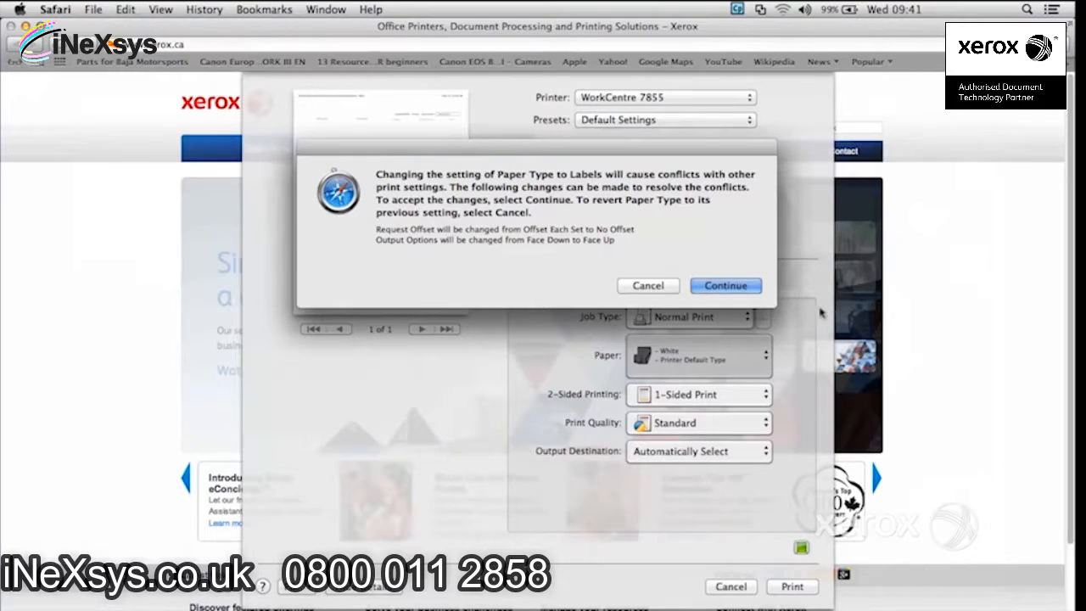
Accept the Labels changes, then revert paper to White Plain, accepting face-down output.
click(725, 285)
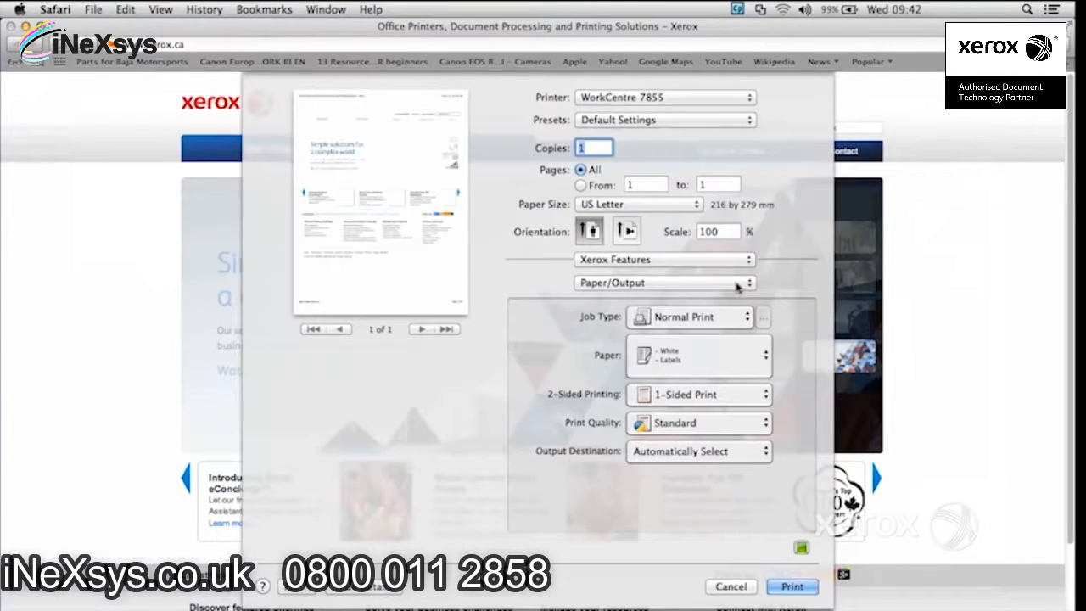
mouse_move(738, 348)
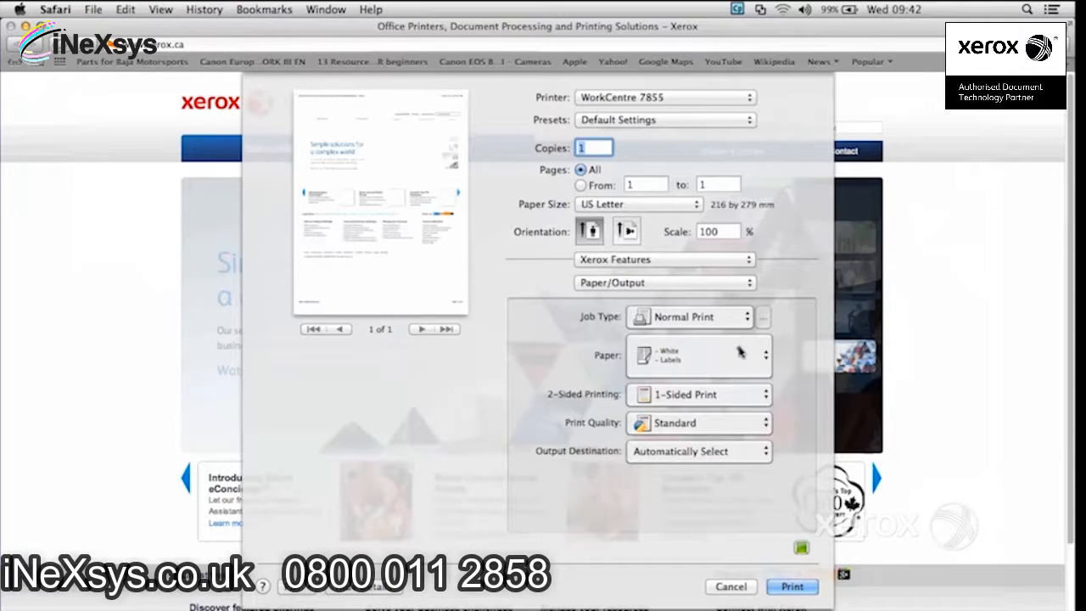
click(696, 355)
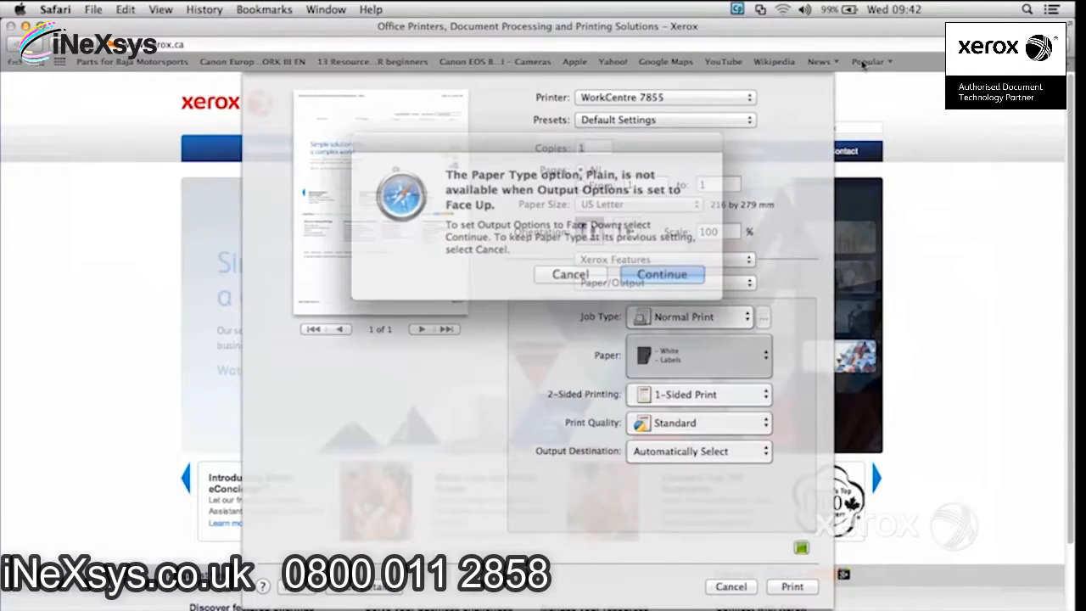
mouse_move(645, 259)
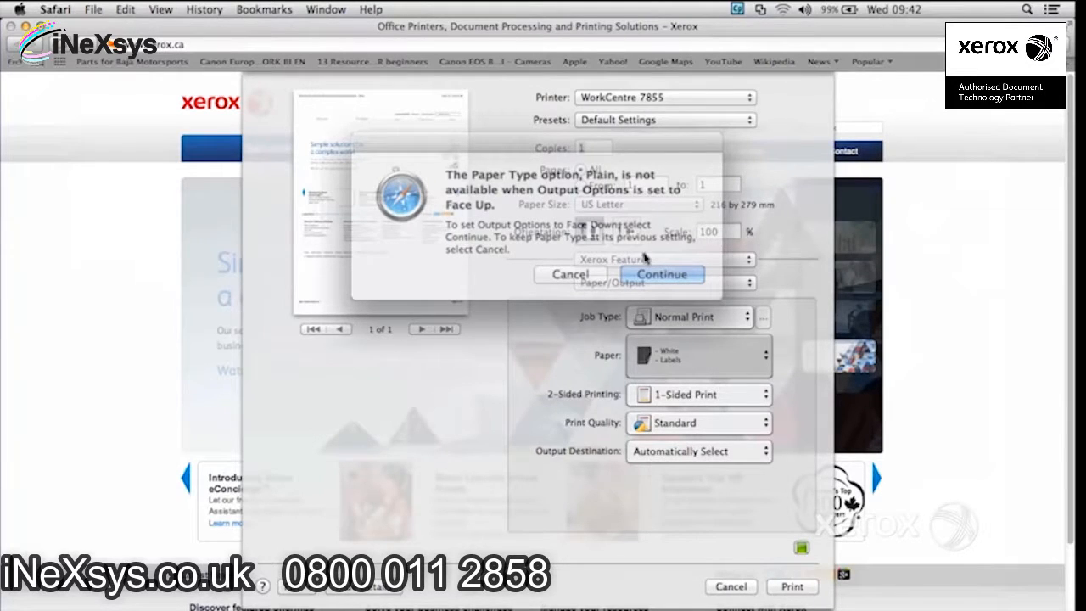
click(661, 274)
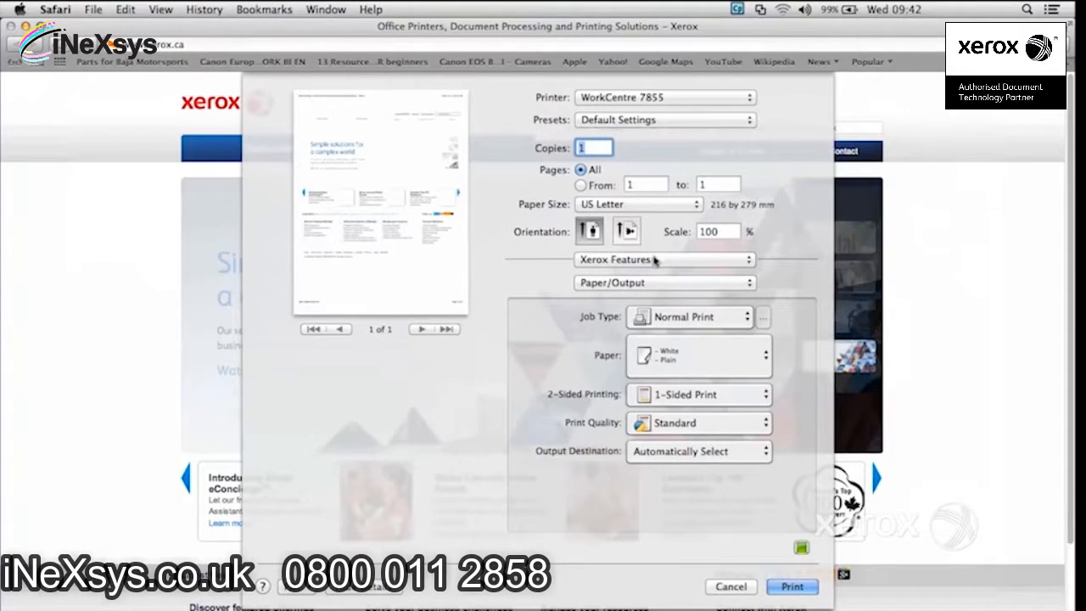
click(698, 393)
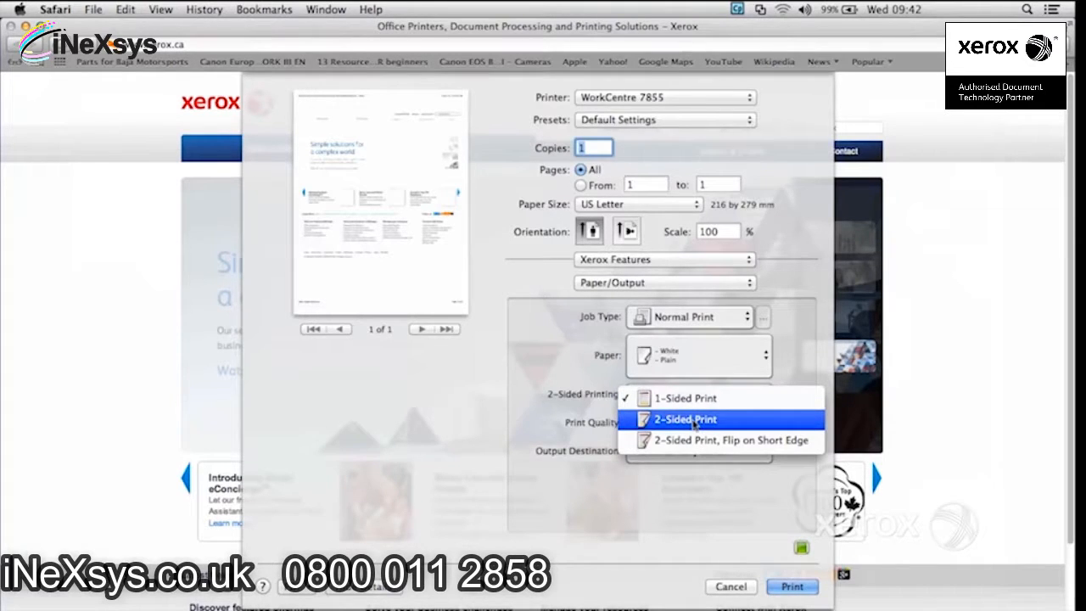
click(685, 398)
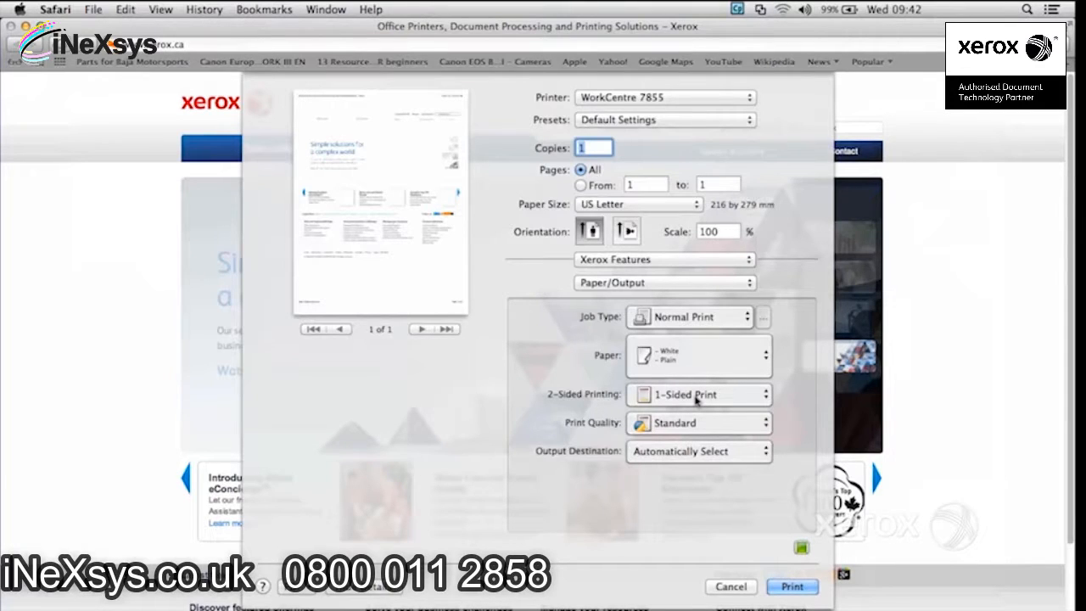
mouse_move(693, 423)
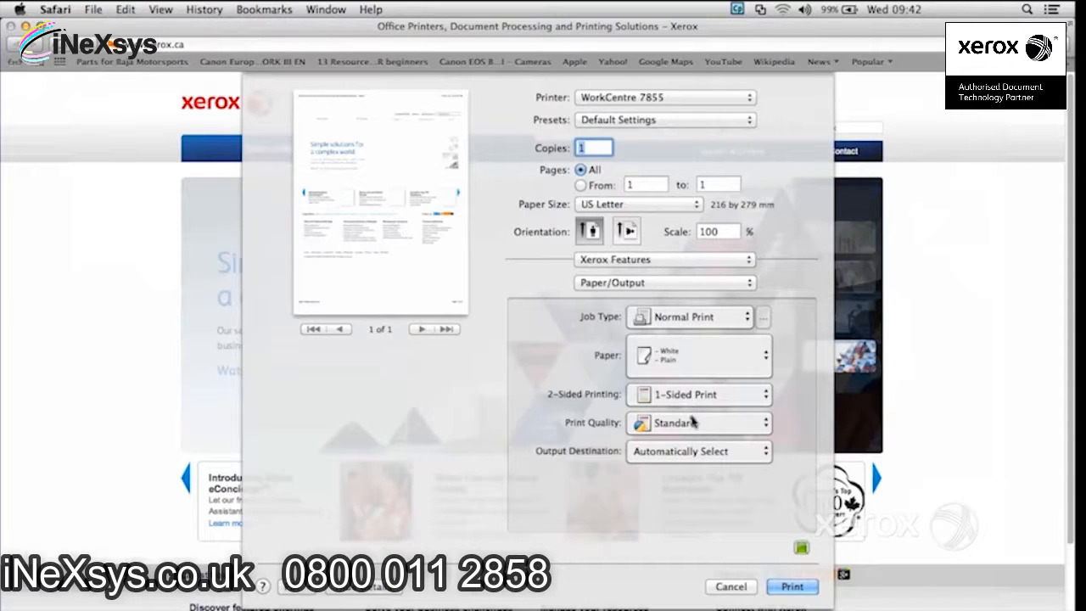
click(695, 422)
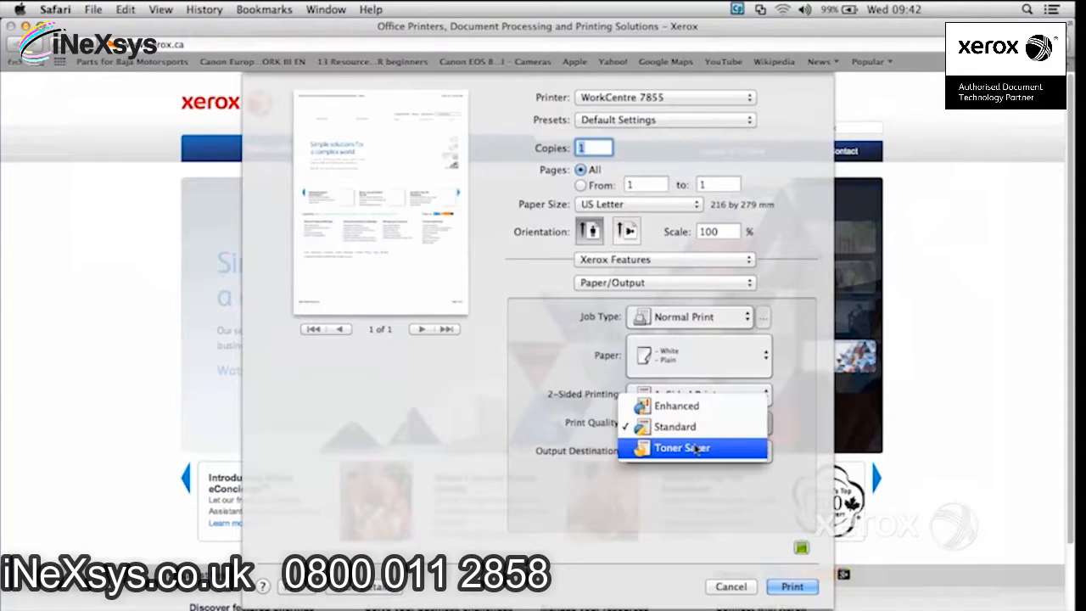
mouse_move(674, 426)
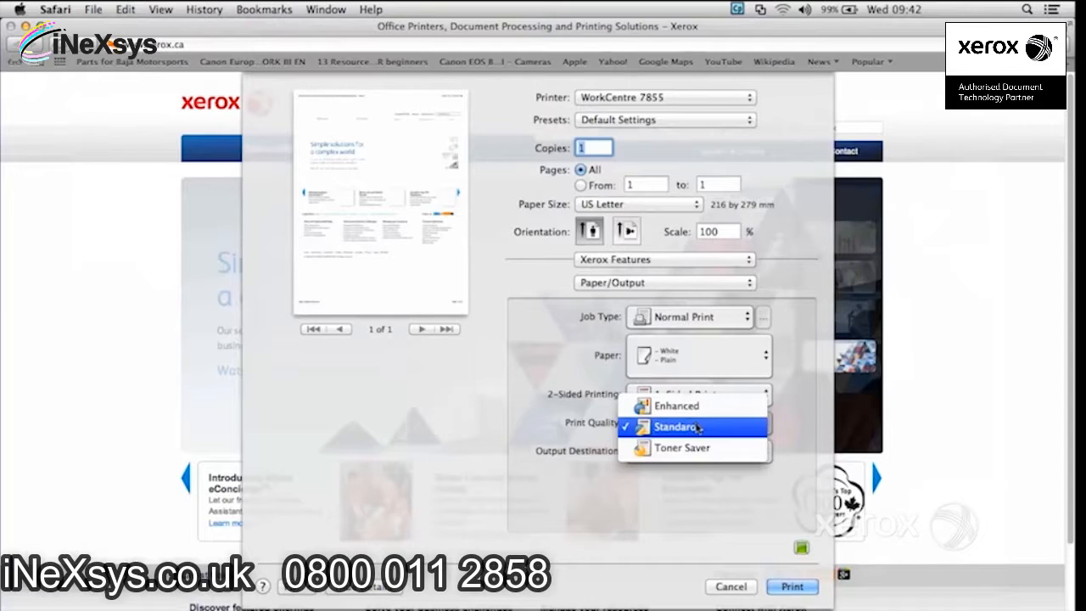
click(676, 425)
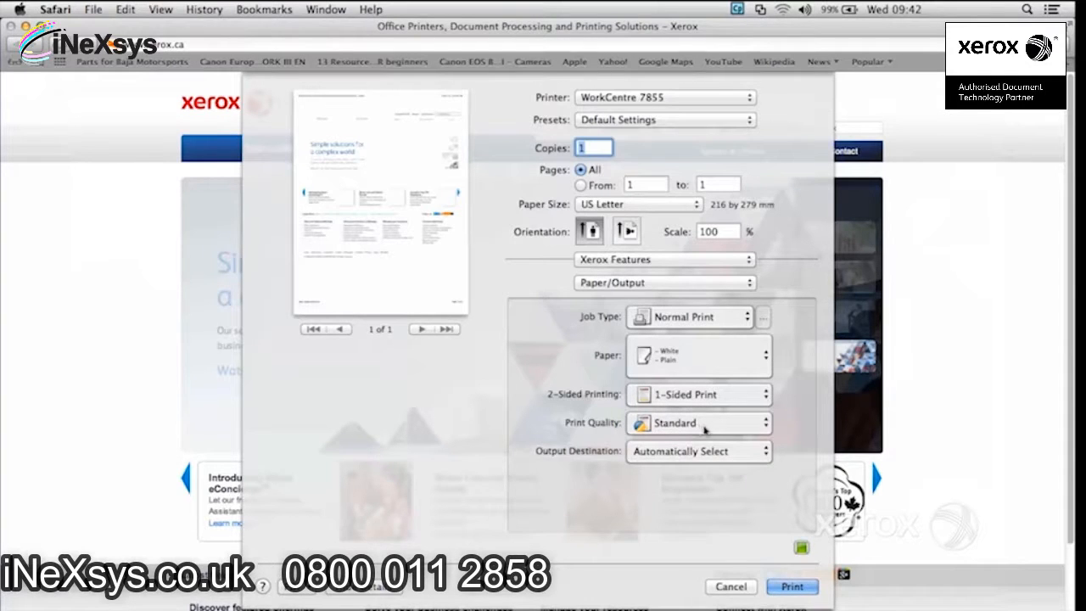
click(697, 451)
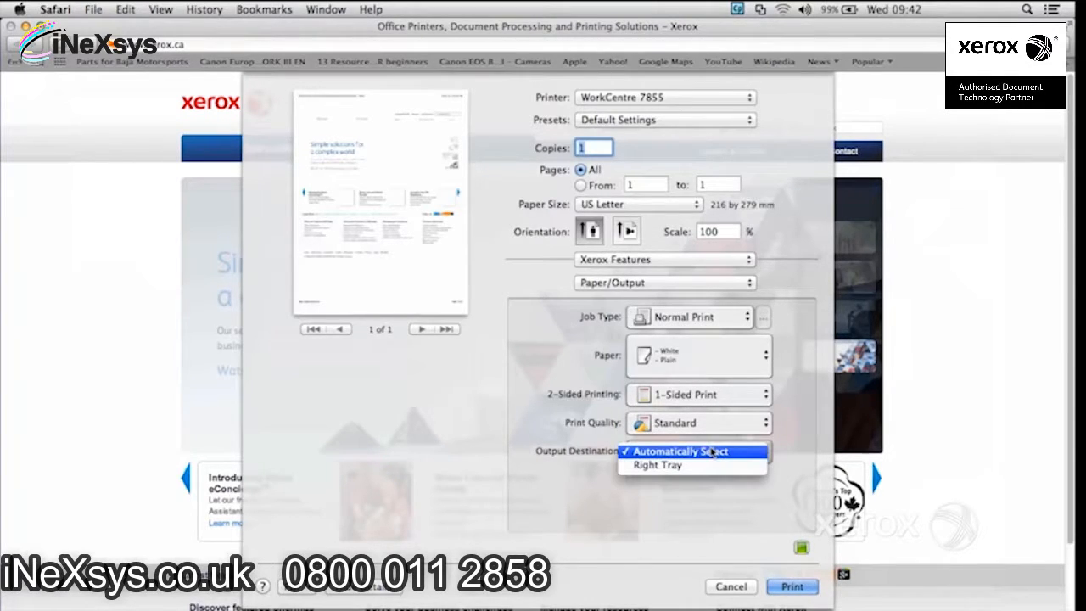